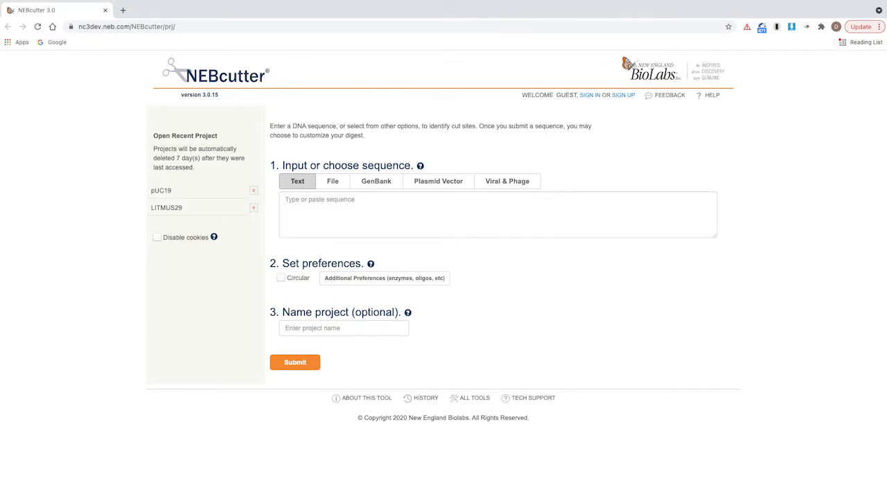
- Browse the File, Plasmid Vector and Virus & Phage input options, then choose the LITMUS29 plasmid vector
left_click(332, 180)
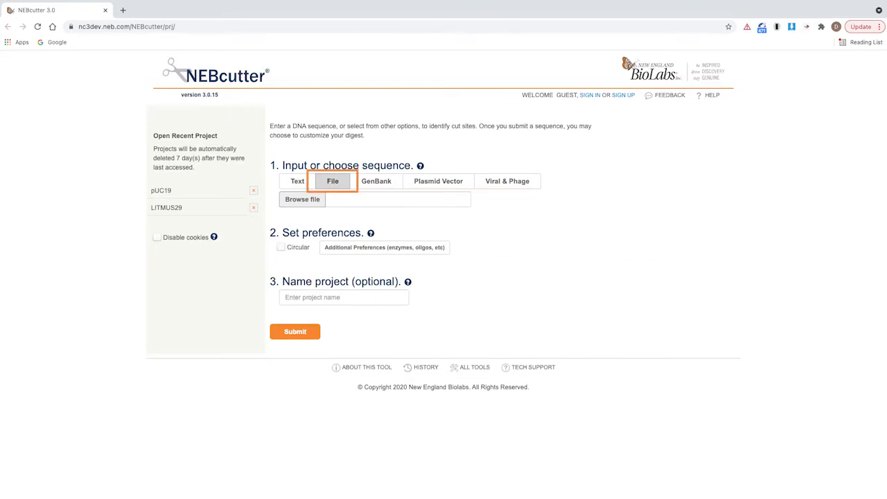
left_click(438, 180)
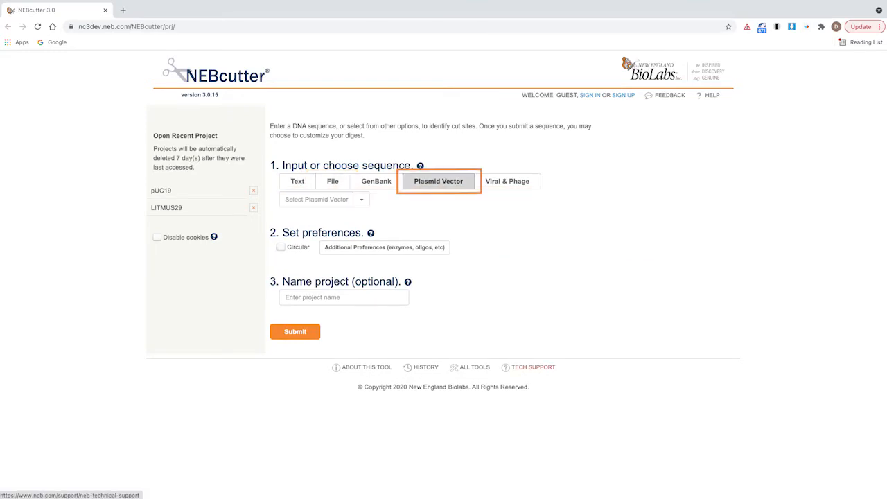
left_click(507, 180)
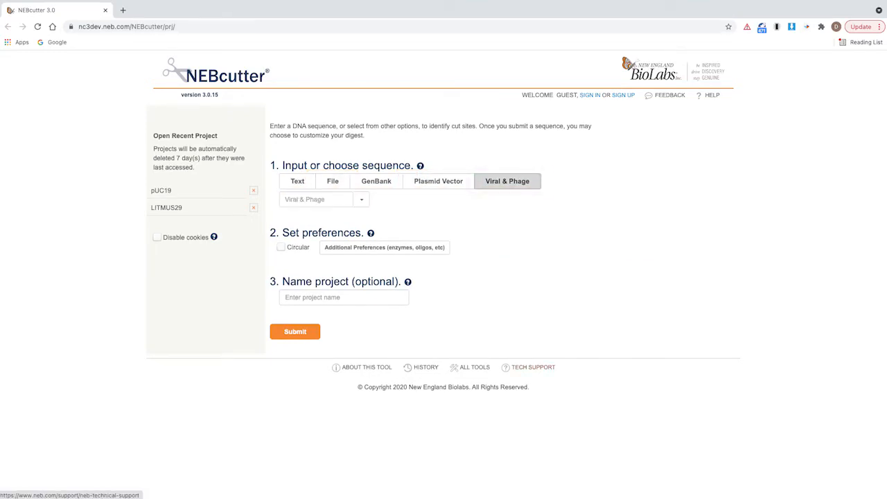
left_click(332, 180)
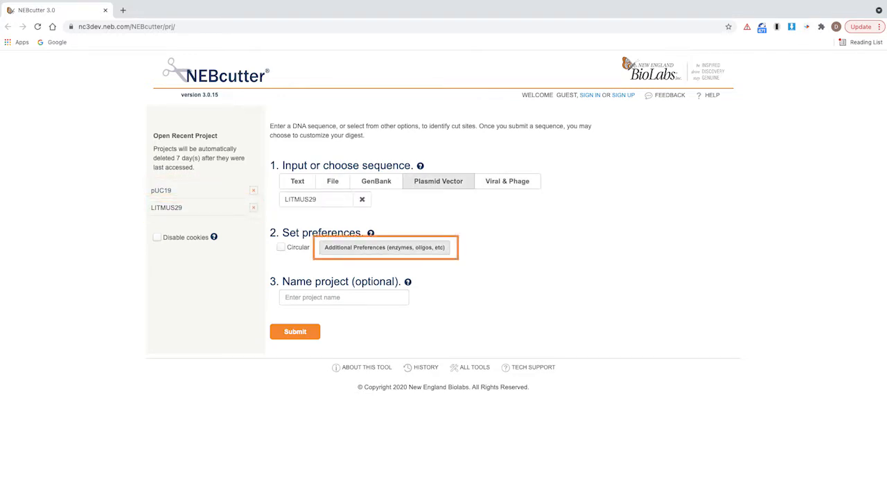
- Mark LITMUS29 as a circular sequence and review the Set preferences help
left_click(385, 246)
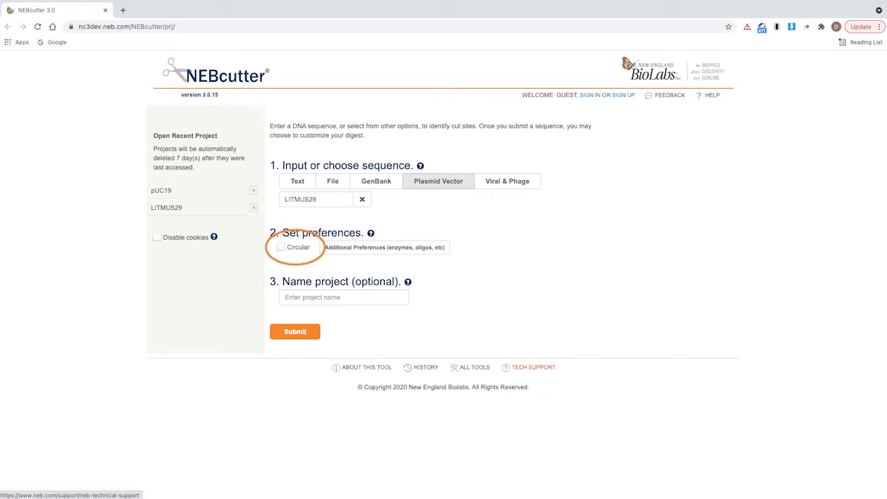
left_click(280, 246)
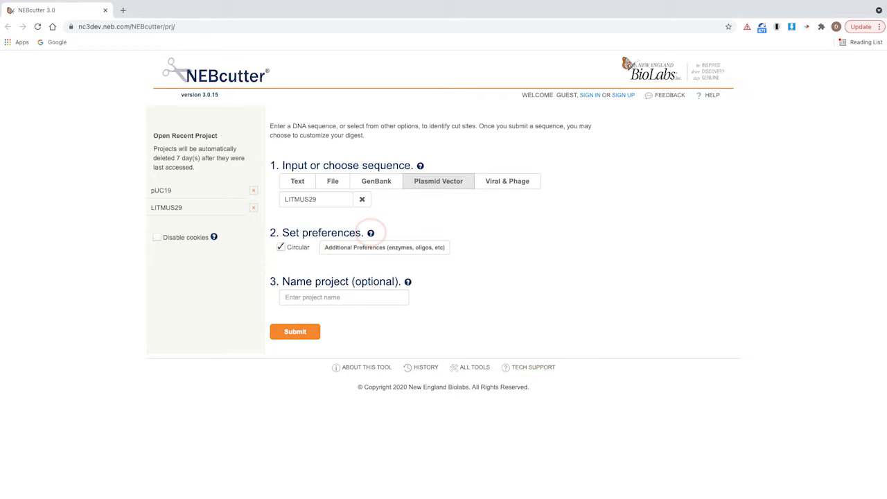
left_click(370, 233)
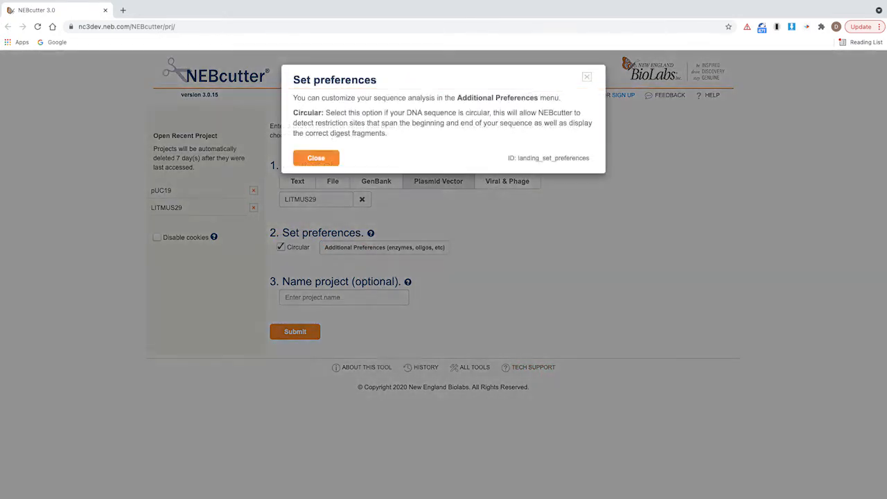
left_click(316, 158)
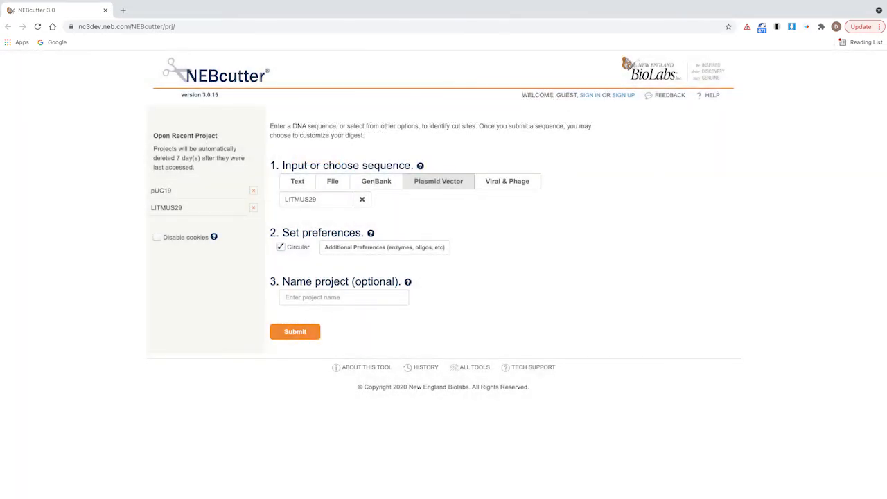
- Submit LITMUS29 to generate its 2820 bp circular restriction map
left_click(294, 331)
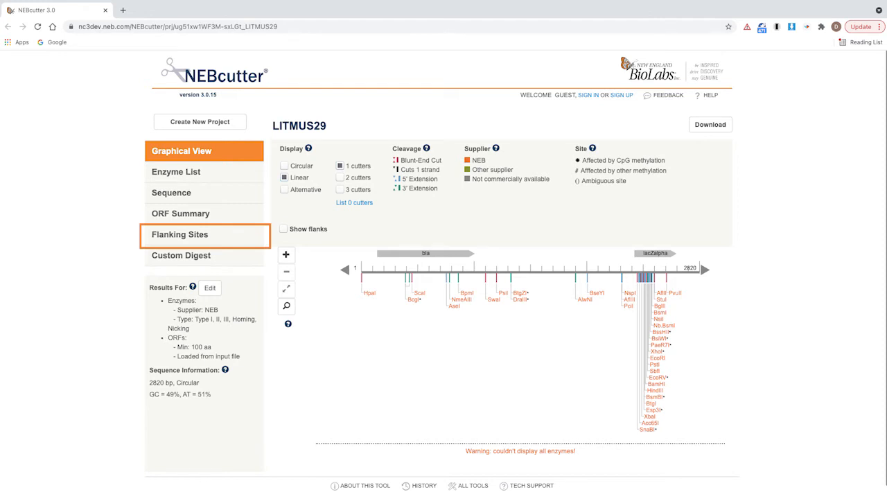
- Show the Flanking Sites analysis for the 143–1003 region within 200 bp
left_click(180, 234)
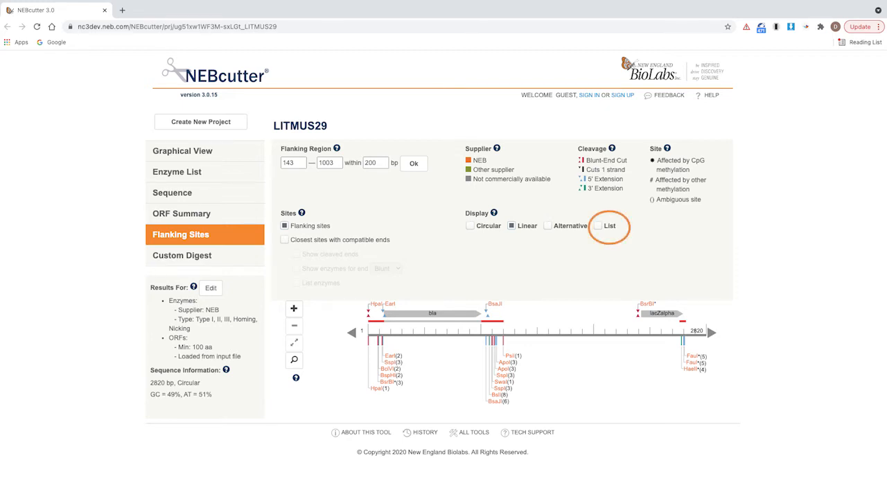
- Display flanking sites as a list of closest sites with compatible ends within 100 bp
left_click(597, 224)
type("100")
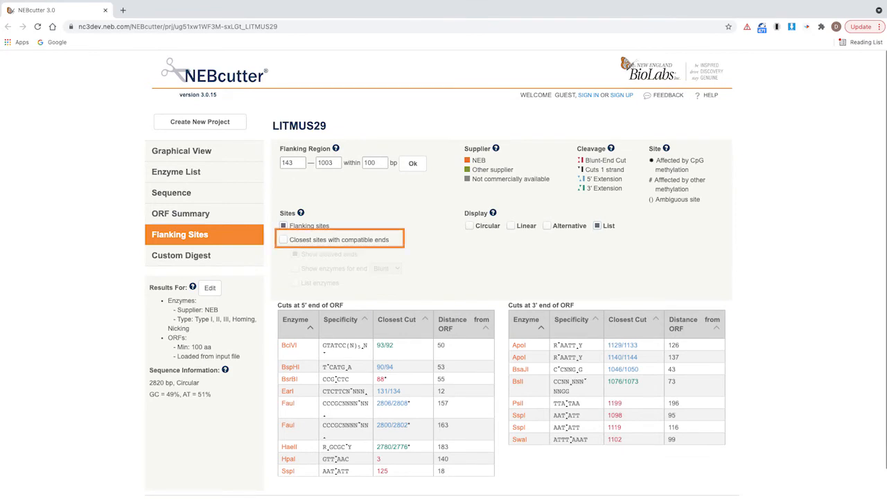
left_click(284, 238)
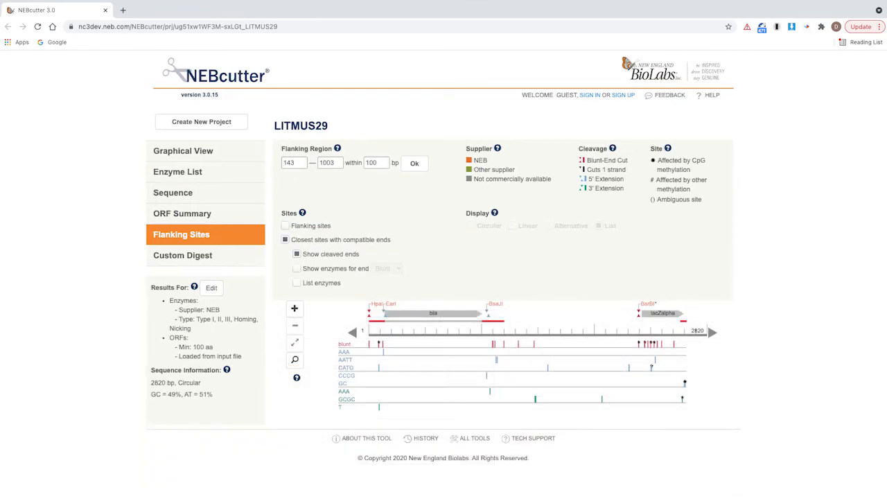